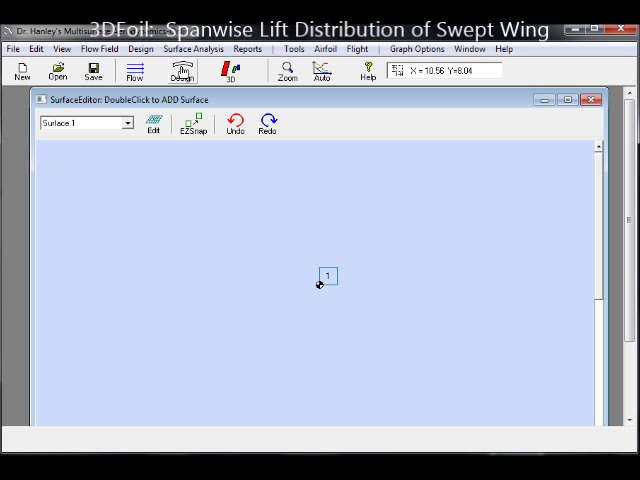
Step: Define Surface 1's span and chords, review Position, Airfoil and Options with the near-stall lift correction, and confirm
double_click(328, 276)
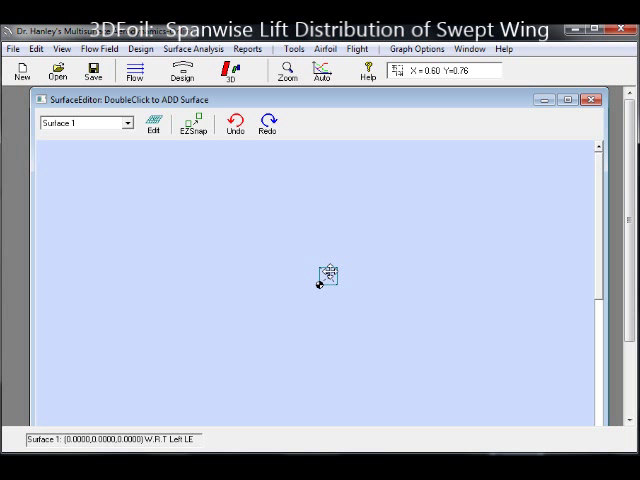
double_click(326, 276)
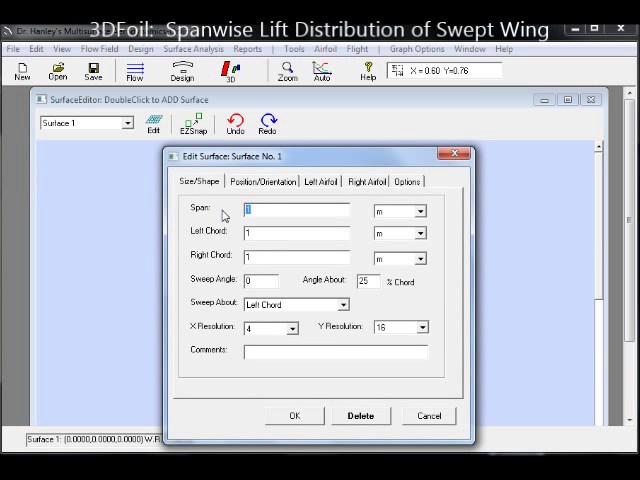
left_click(264, 180)
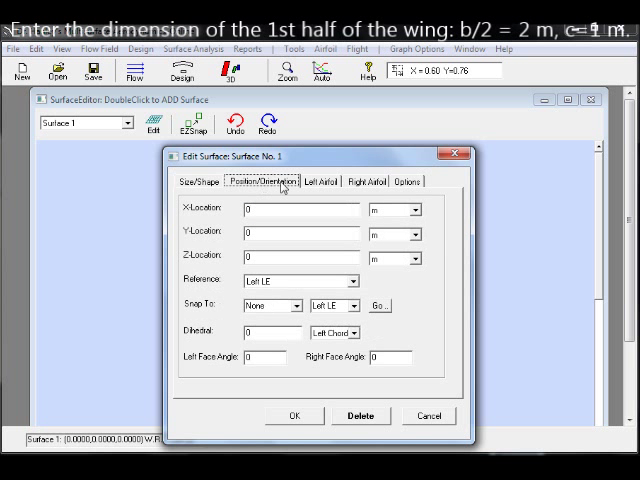
left_click(366, 180)
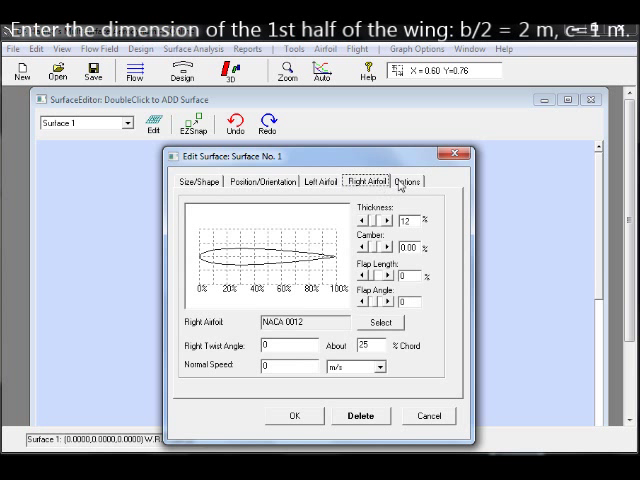
left_click(404, 180)
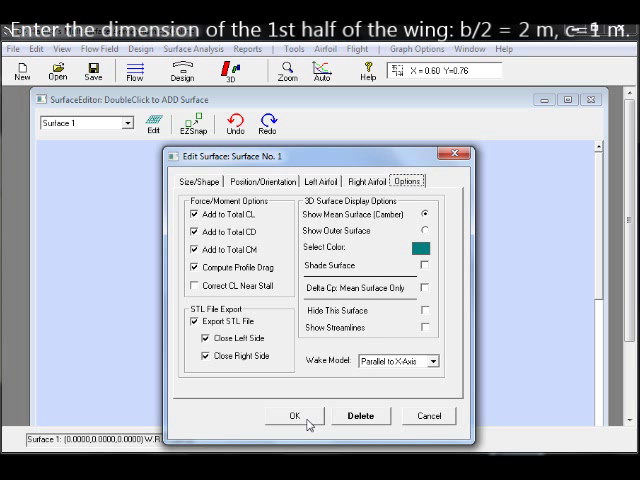
left_click(196, 284)
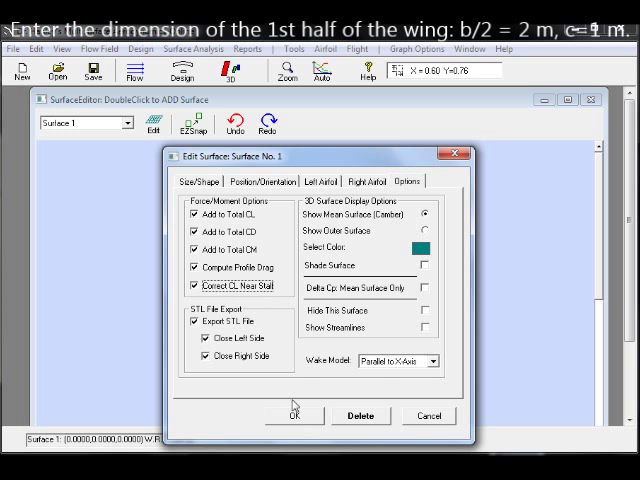
left_click(292, 416)
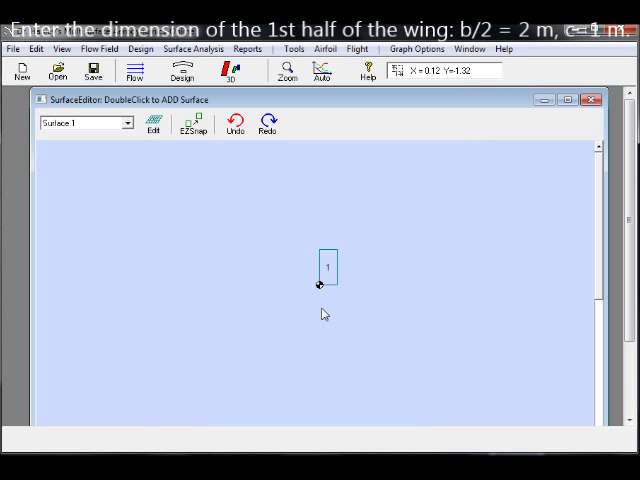
Step: Add Surface No. 2 with its dimensions, joined beneath the first panel
double_click(328, 266)
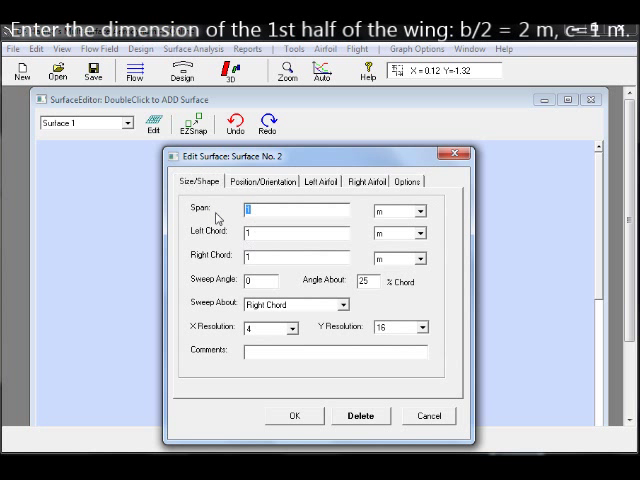
left_click(292, 416)
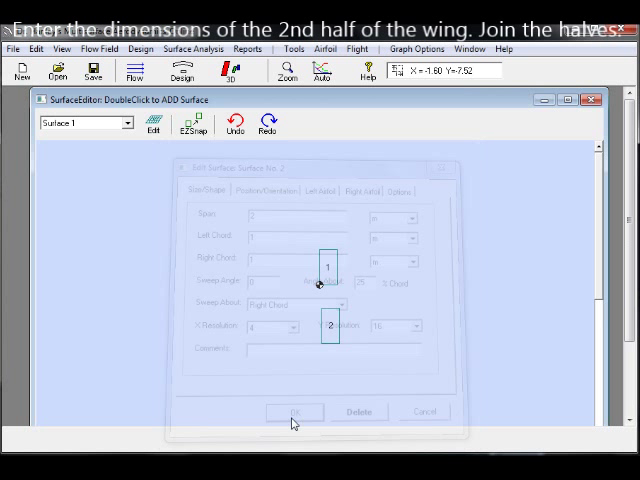
left_click(292, 412)
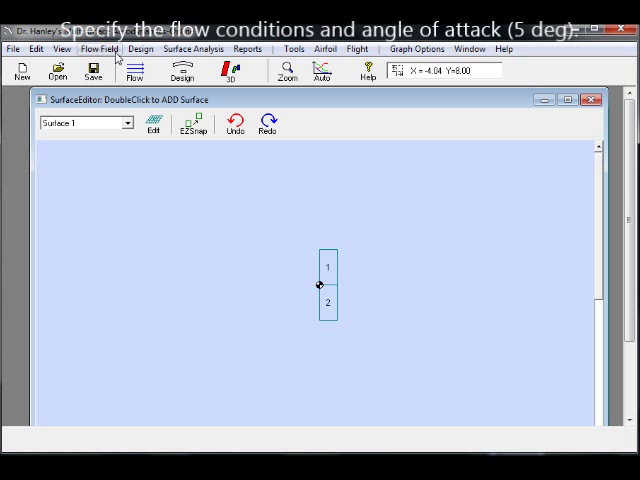
Step: Set the Flow Parameters angle of attack to 5° and confirm
left_click(98, 48)
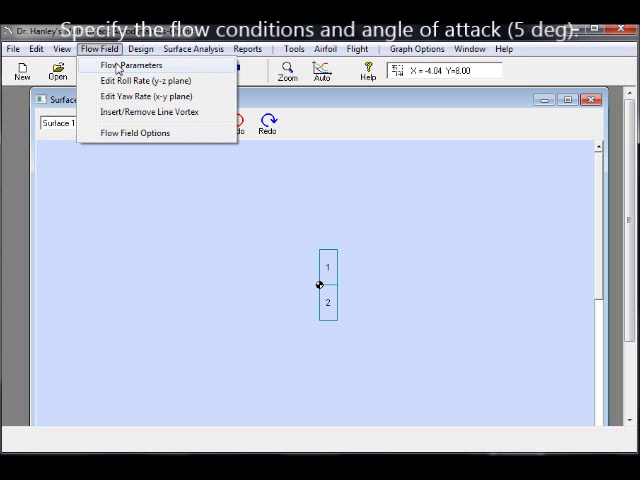
left_click(128, 64)
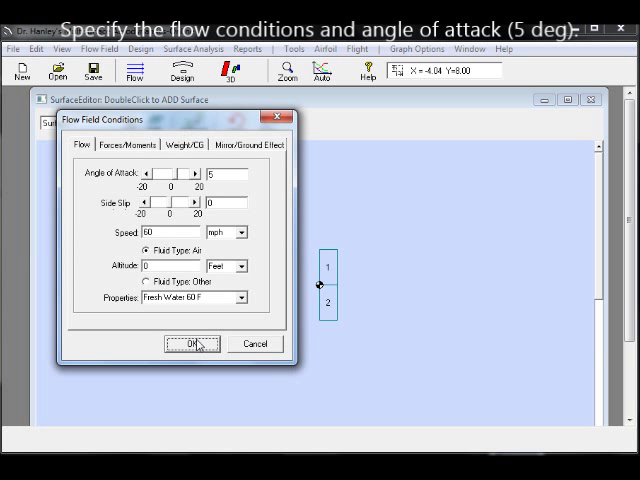
left_click(196, 344)
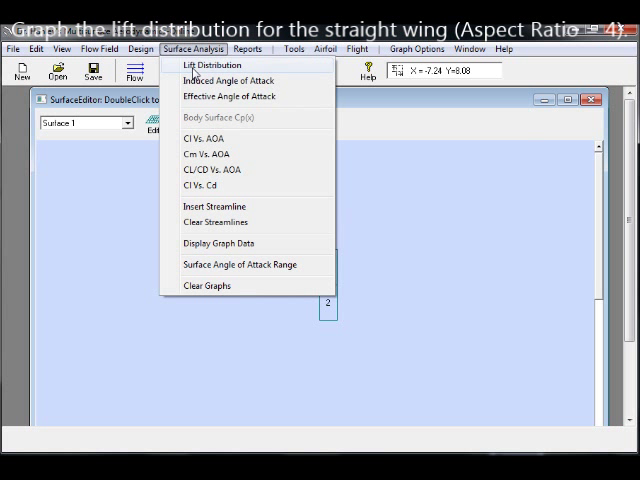
Step: Plot the Cl vs. Y lift distribution for the straight wing via Surface Analysis
left_click(208, 64)
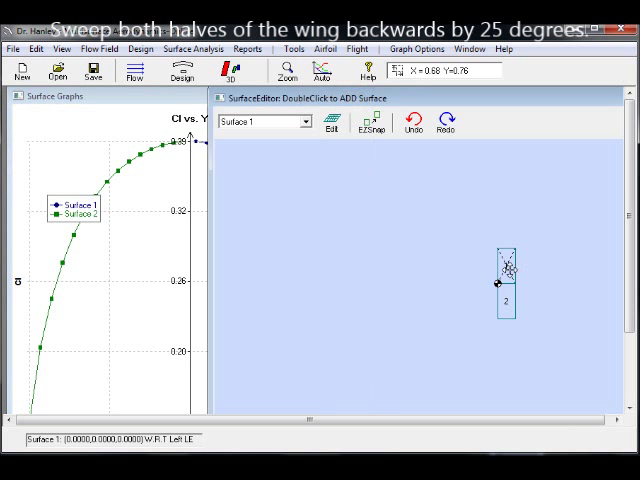
Step: Give both panels a 25° sweep angle and replot the lift distribution beside the straight wing's curve
double_click(504, 284)
type("25")
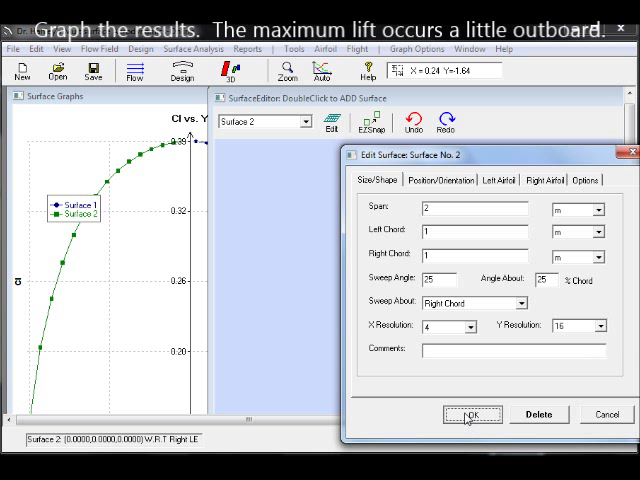
left_click(192, 48)
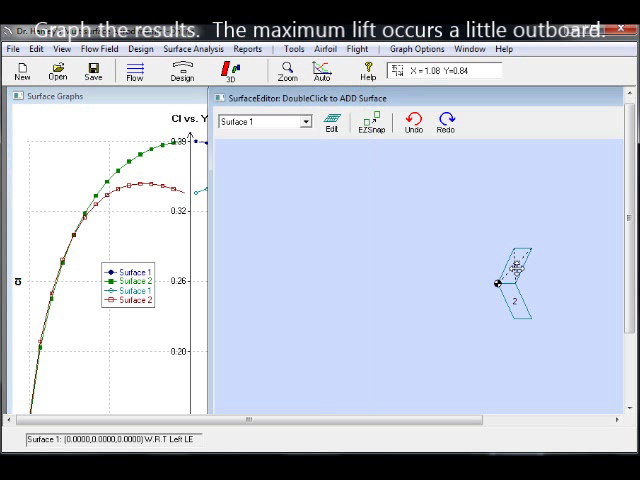
double_click(516, 284)
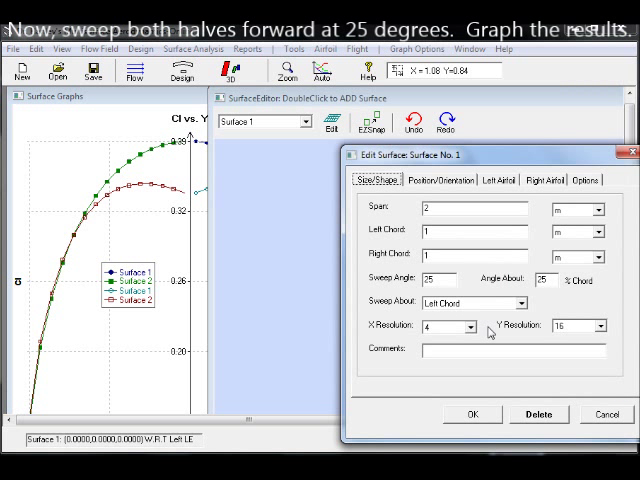
left_click(444, 280)
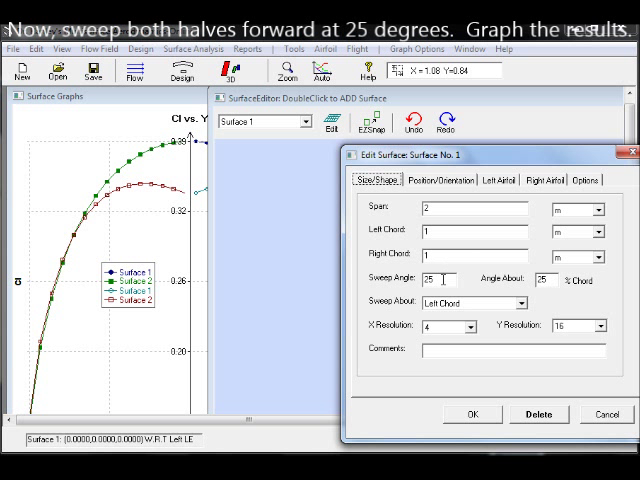